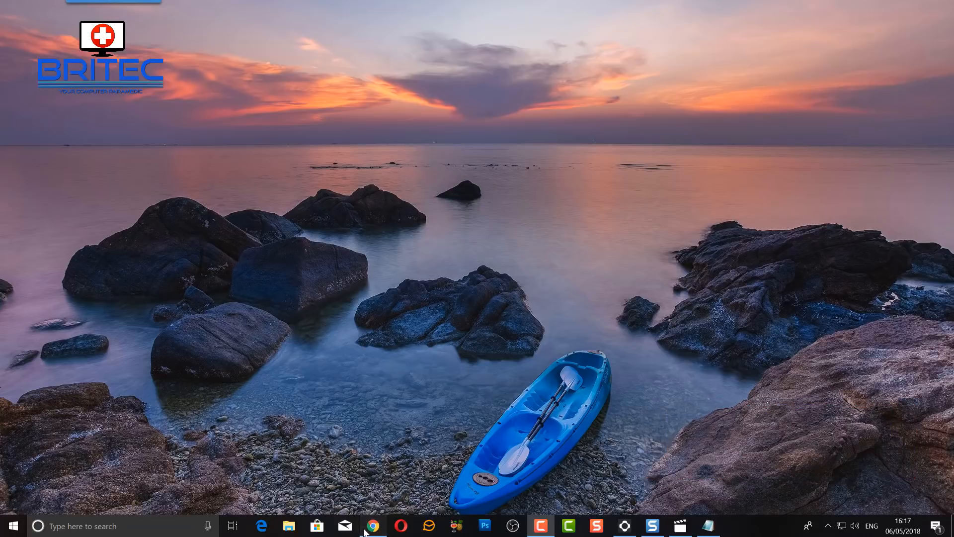
# Step: Bring up Chrome from the taskbar showing the Windows Defender Browser Protection page
pyautogui.click(373, 526)
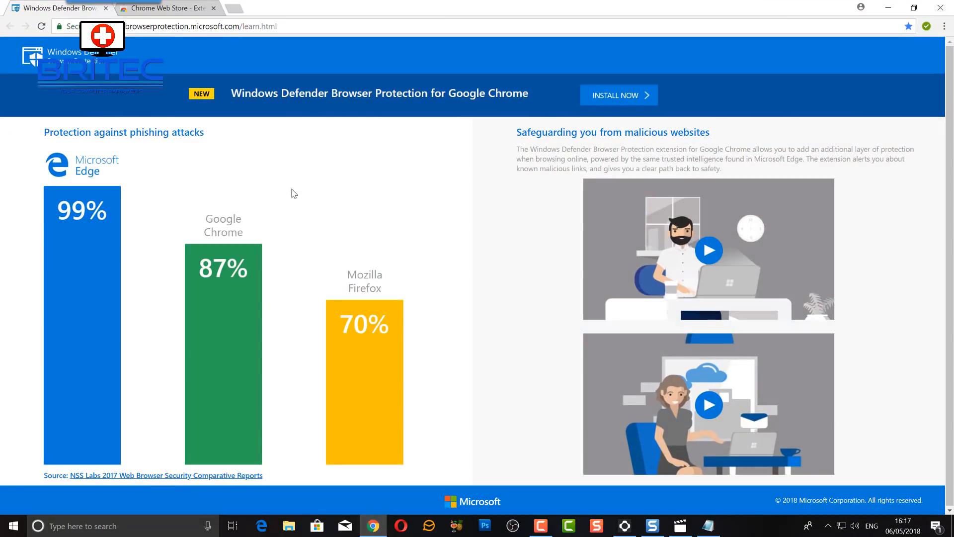
pyautogui.moveTo(442, 174)
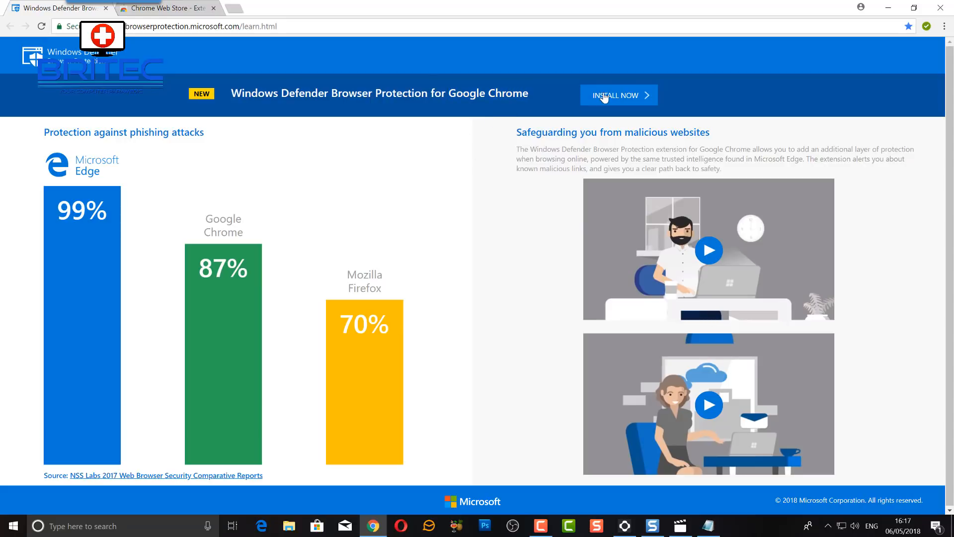
pyautogui.moveTo(473, 133)
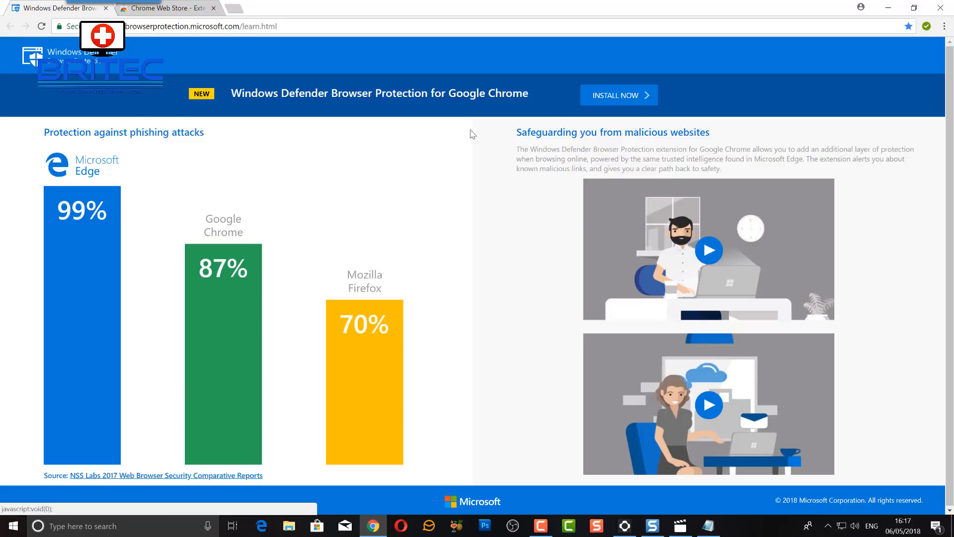
pyautogui.moveTo(263, 128)
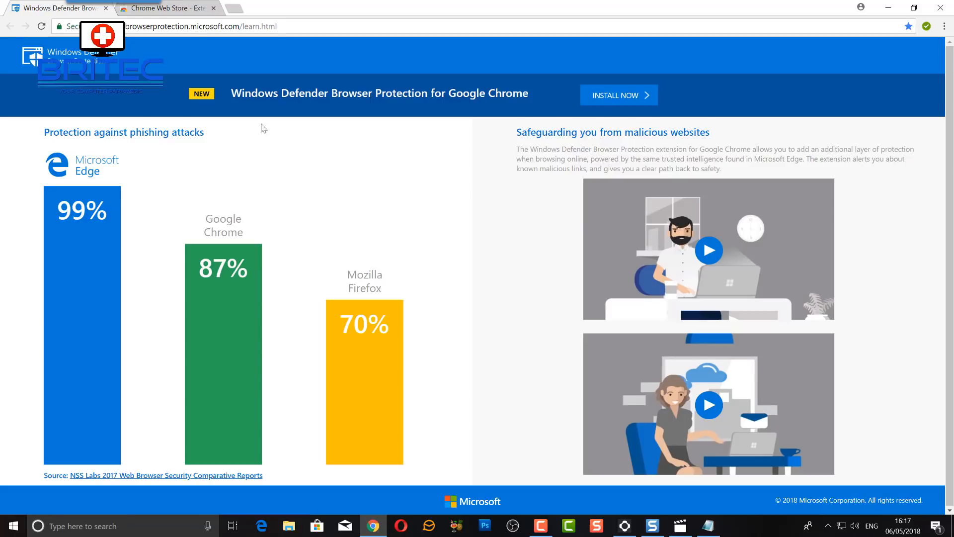
# Step: Search the Chrome Web Store for 'windows defender browser' via the suggestion list
pyautogui.click(164, 8)
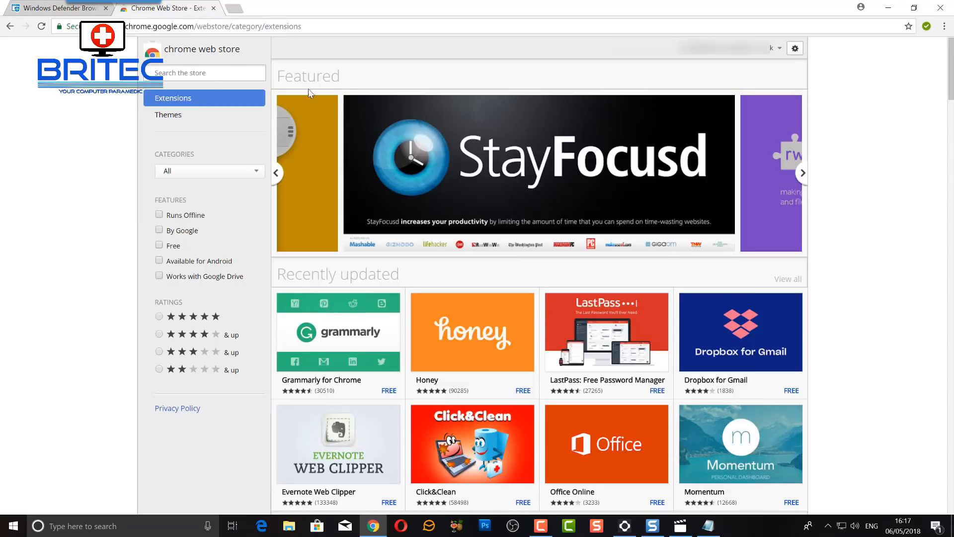
pyautogui.moveTo(265, 133)
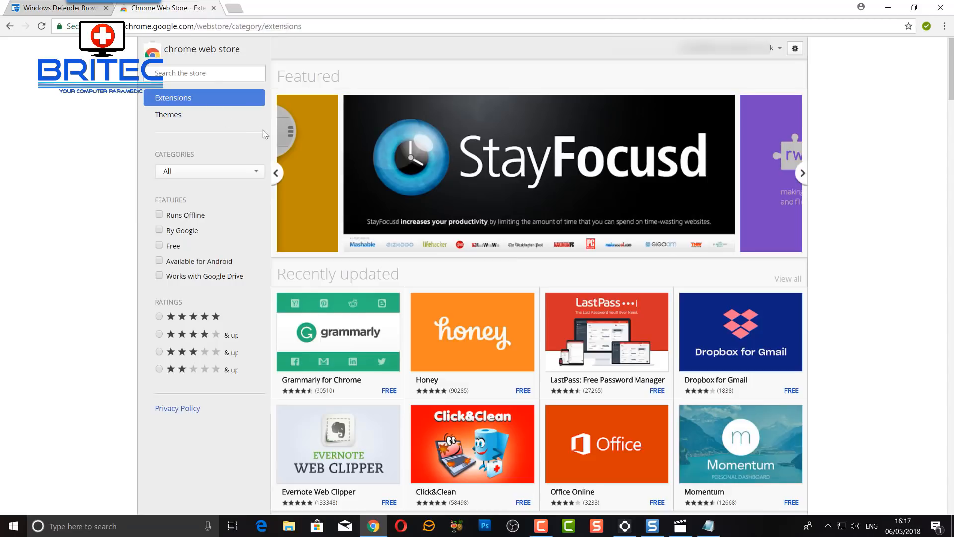
pyautogui.click(210, 73)
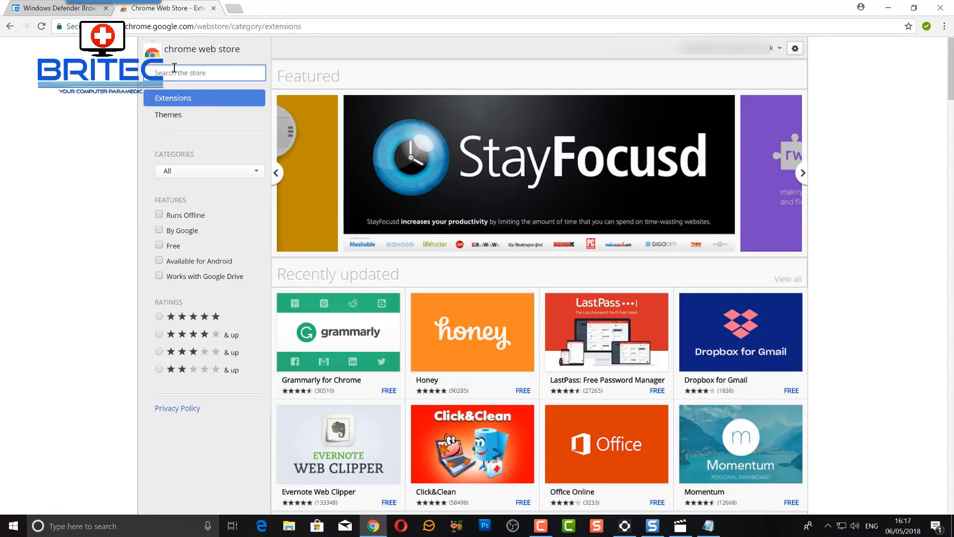
pyautogui.write('windows')
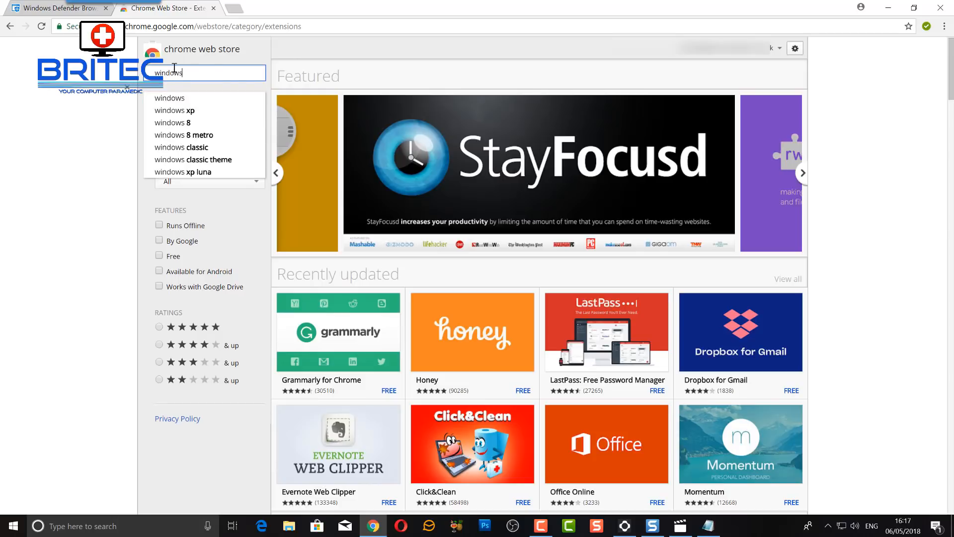
pyautogui.write('def')
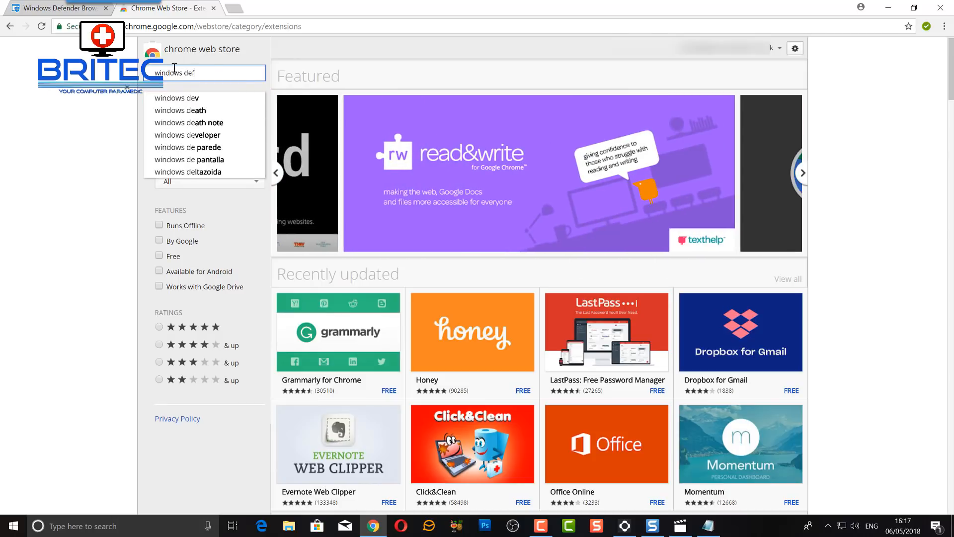
pyautogui.write('ender')
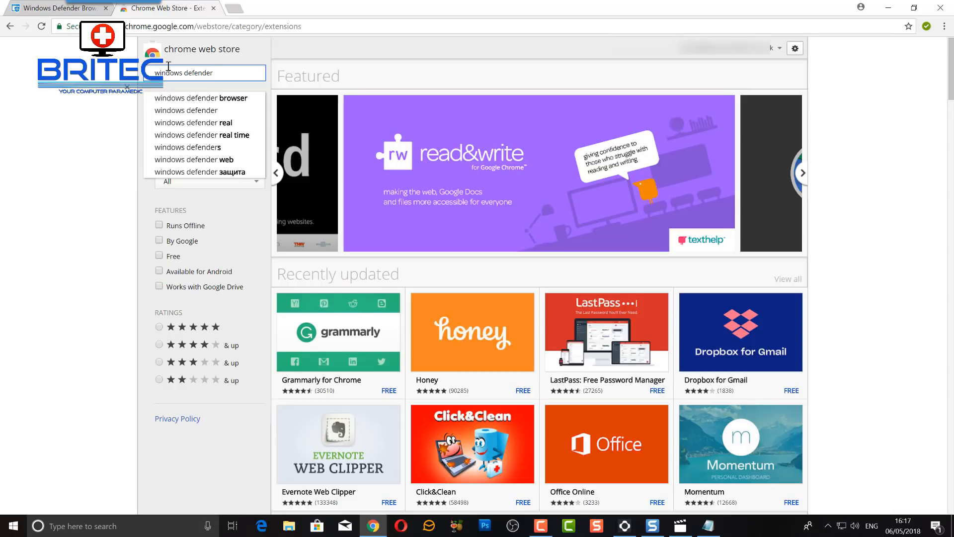
pyautogui.click(200, 98)
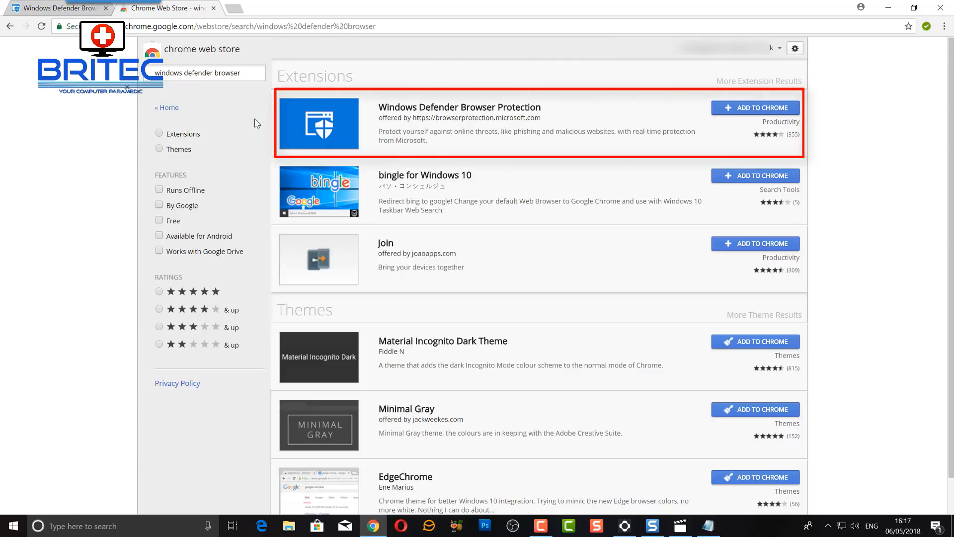
pyautogui.moveTo(262, 105)
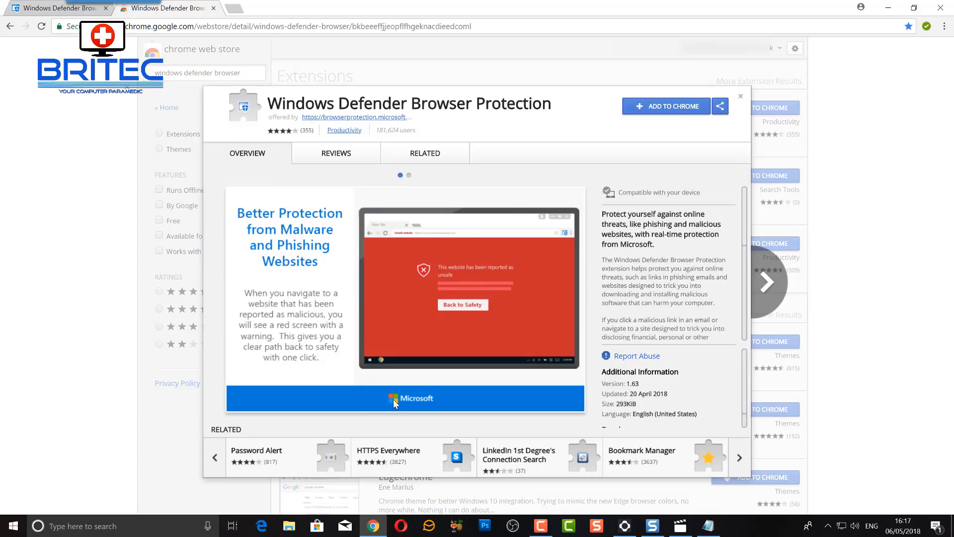
pyautogui.moveTo(615, 204)
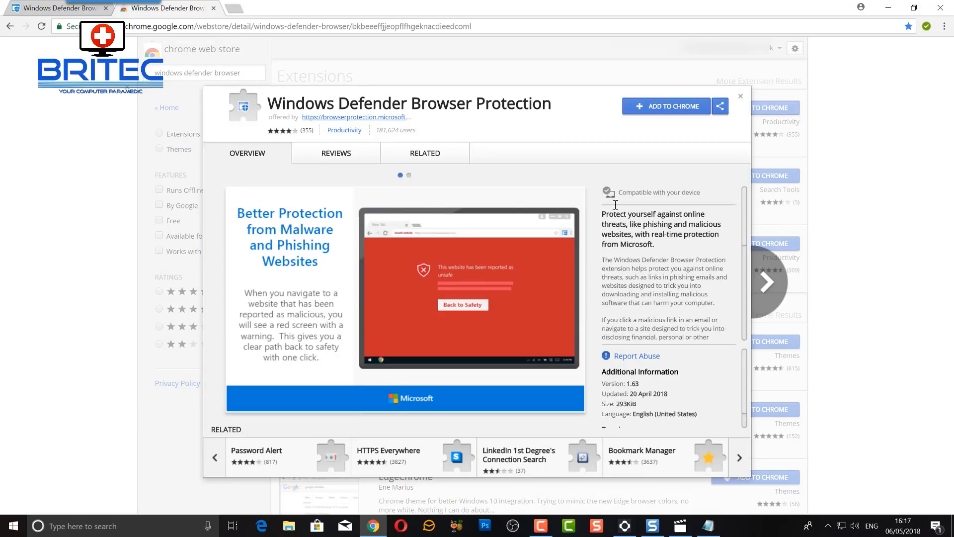
pyautogui.moveTo(444, 315)
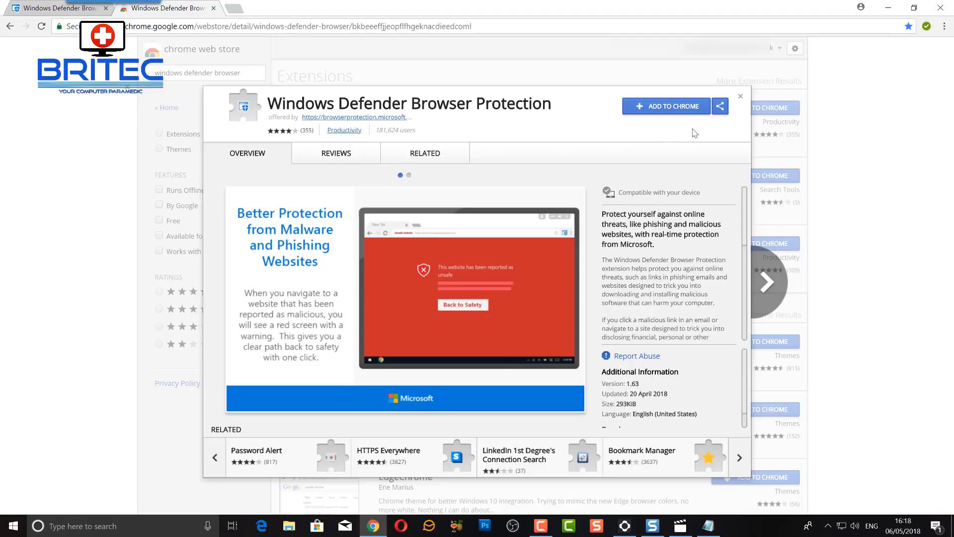
# Step: Open the Windows Defender Browser Protection listing and choose ADD TO CHROME
pyautogui.click(410, 176)
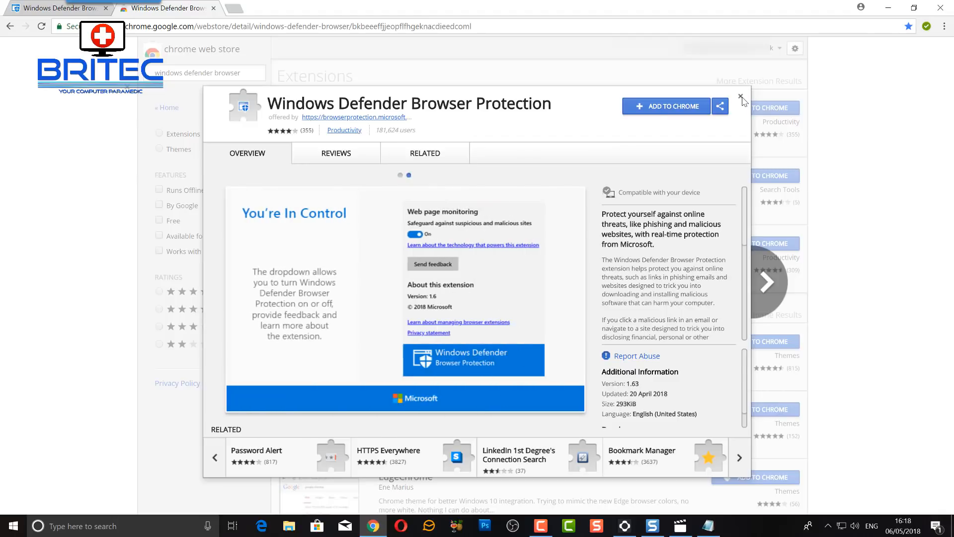
pyautogui.click(666, 106)
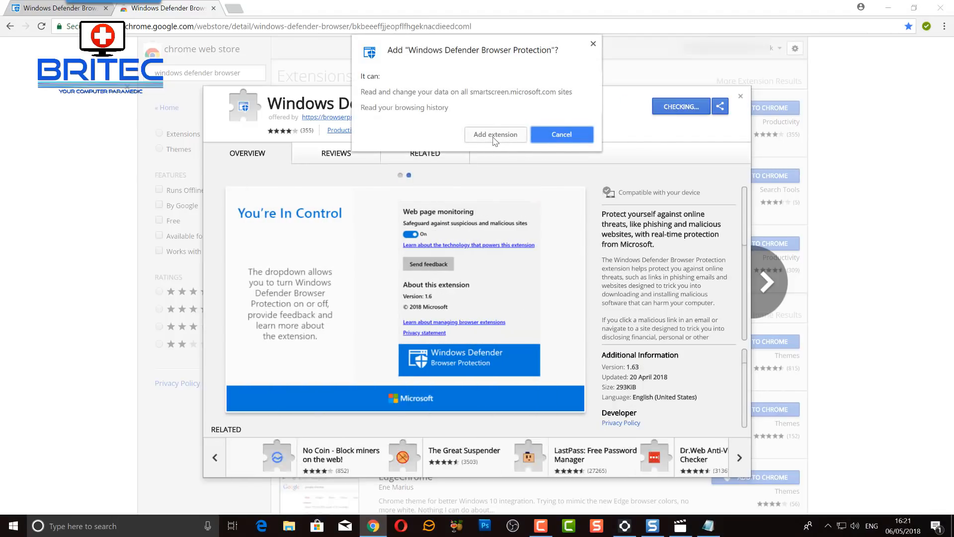
# Step: Confirm Add extension, dismiss the added notice and details overlay, return to the first tab
pyautogui.click(495, 135)
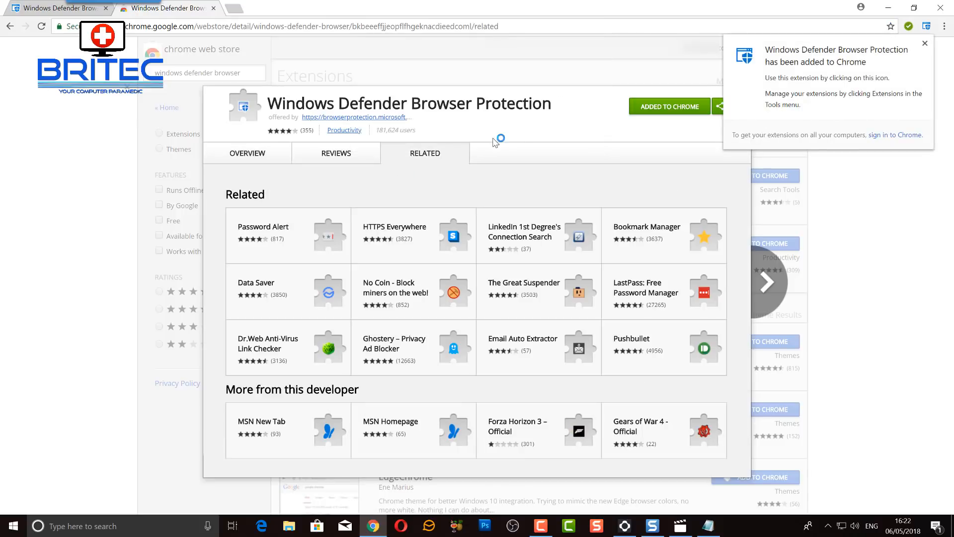
pyautogui.moveTo(502, 160)
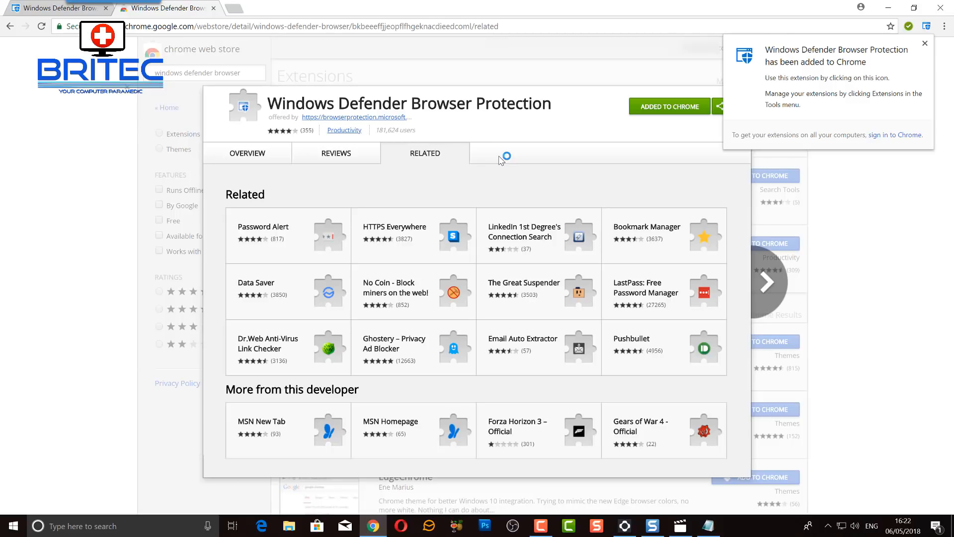
pyautogui.click(925, 44)
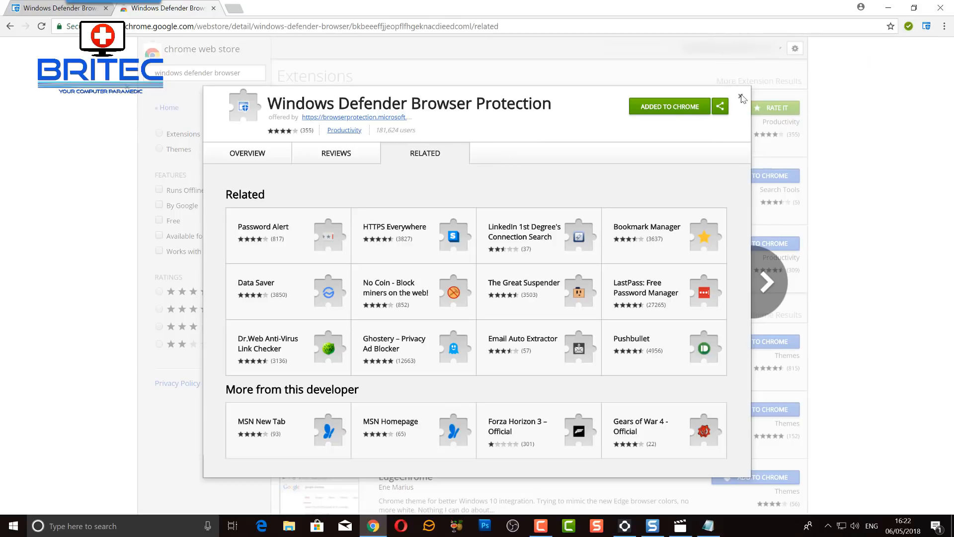
pyautogui.click(741, 98)
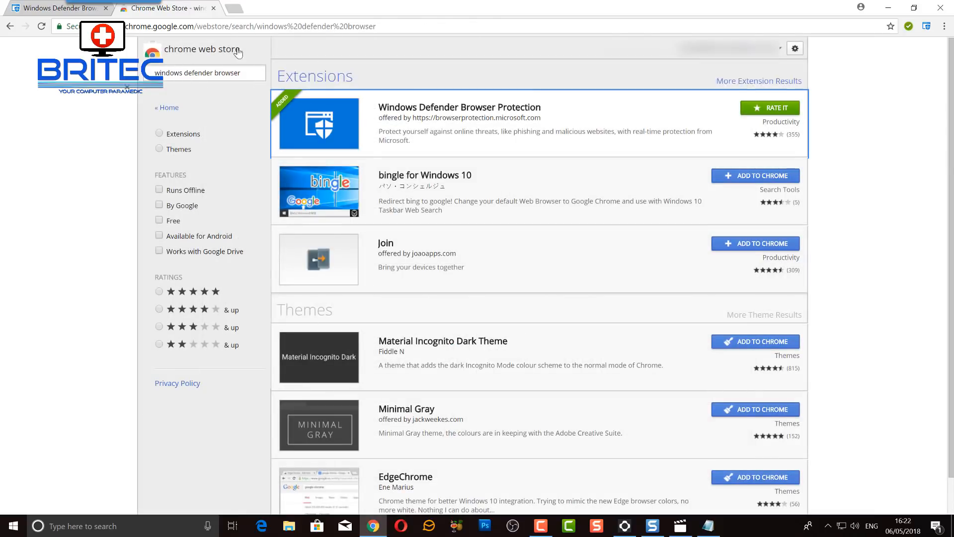
pyautogui.click(459, 107)
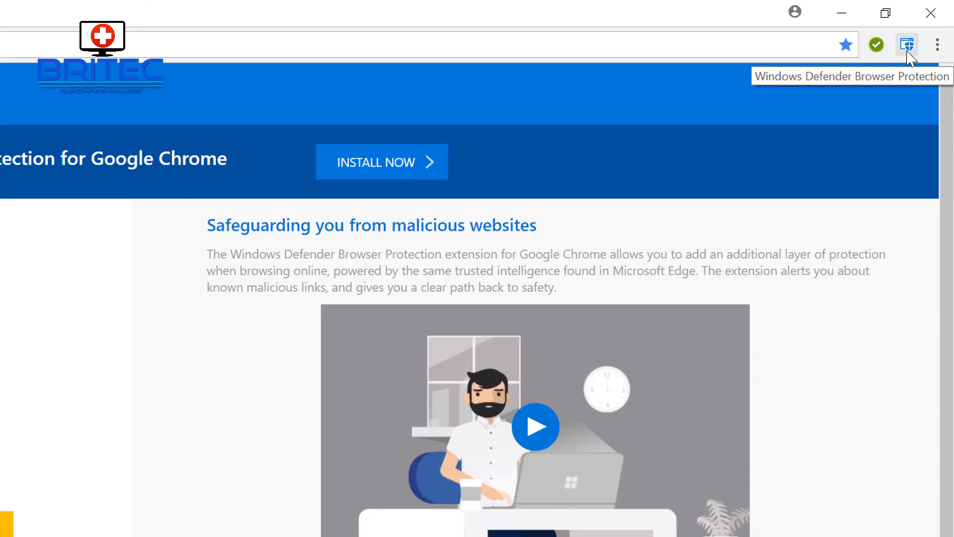
# Step: Review the Windows Defender toolbar popup confirming monitoring is on, then dismiss it
pyautogui.click(906, 45)
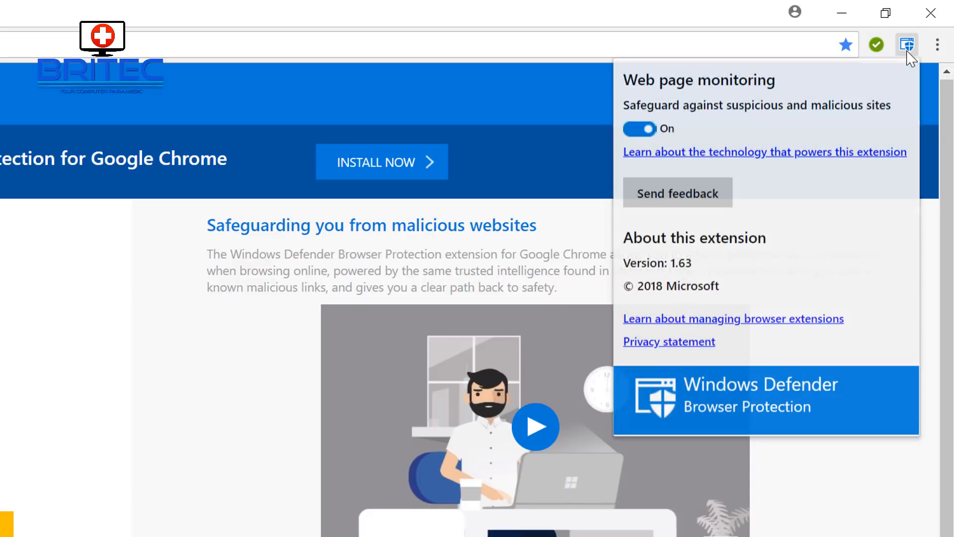
pyautogui.moveTo(716, 114)
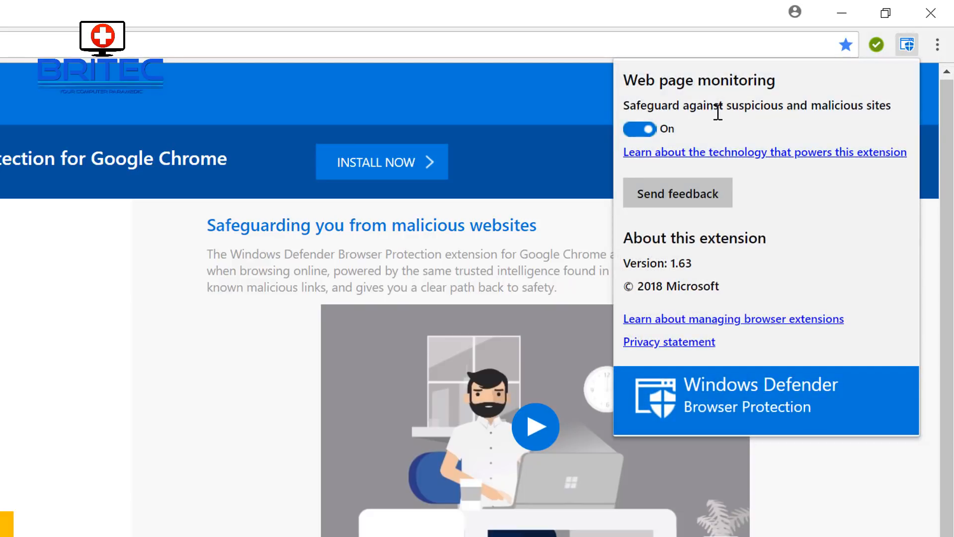
pyautogui.moveTo(878, 113)
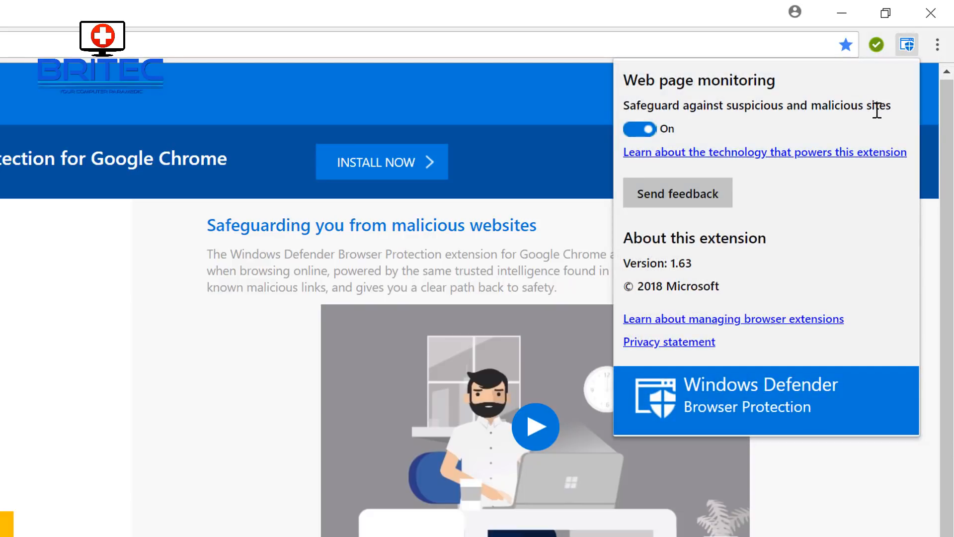
pyautogui.moveTo(712, 157)
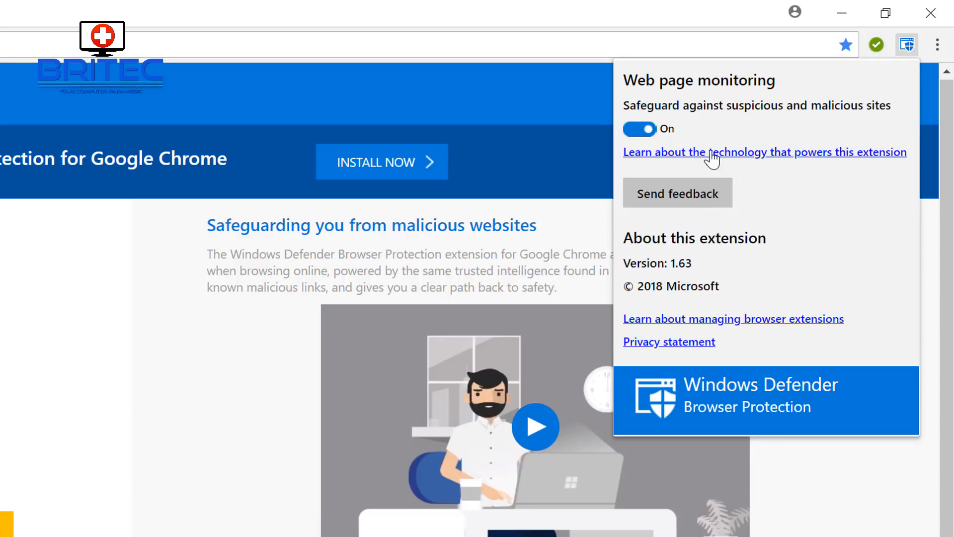
pyautogui.moveTo(754, 165)
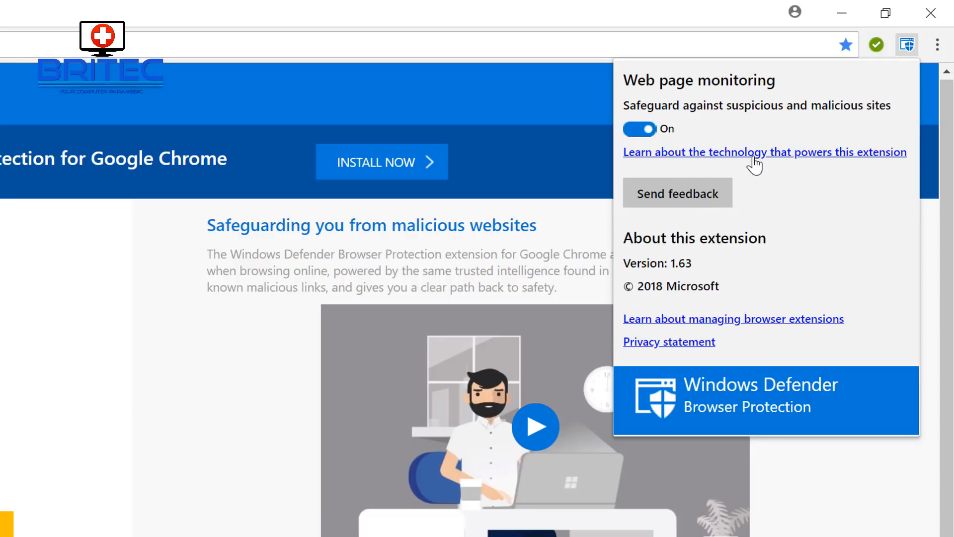
pyautogui.moveTo(632, 289)
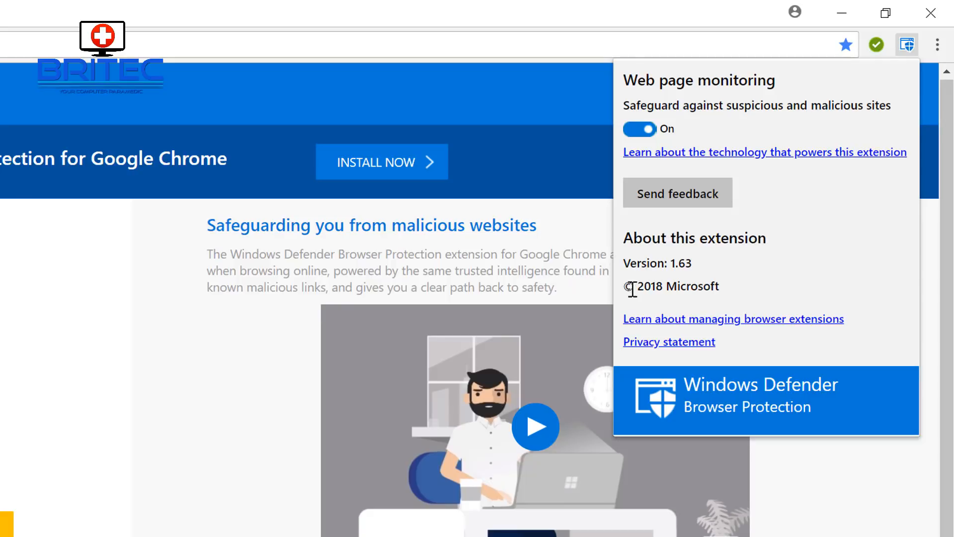
pyautogui.moveTo(719, 290)
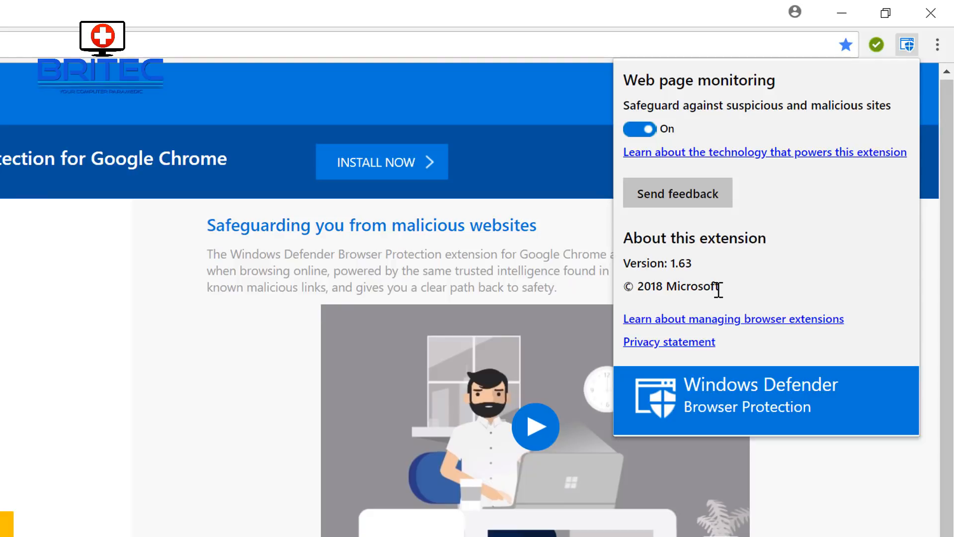
pyautogui.moveTo(687, 409)
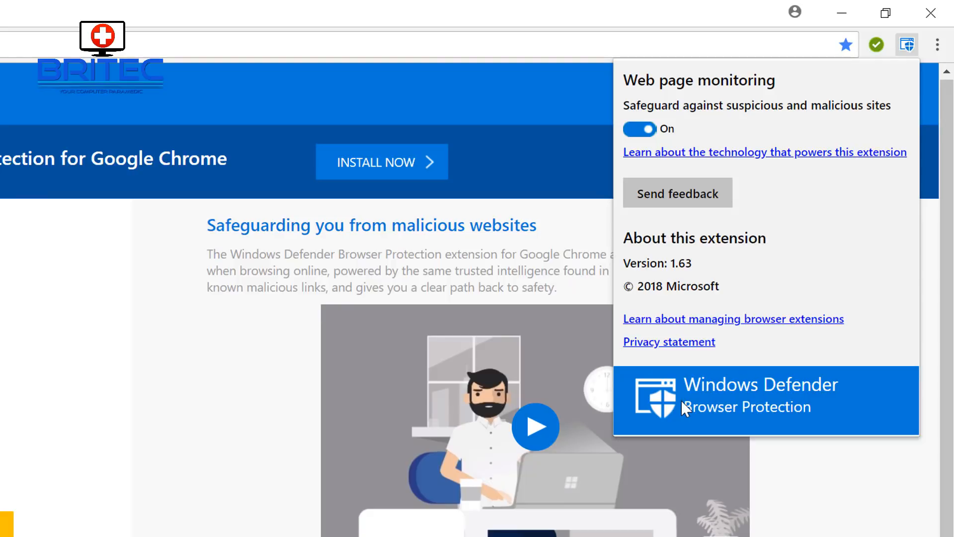
pyautogui.moveTo(669, 216)
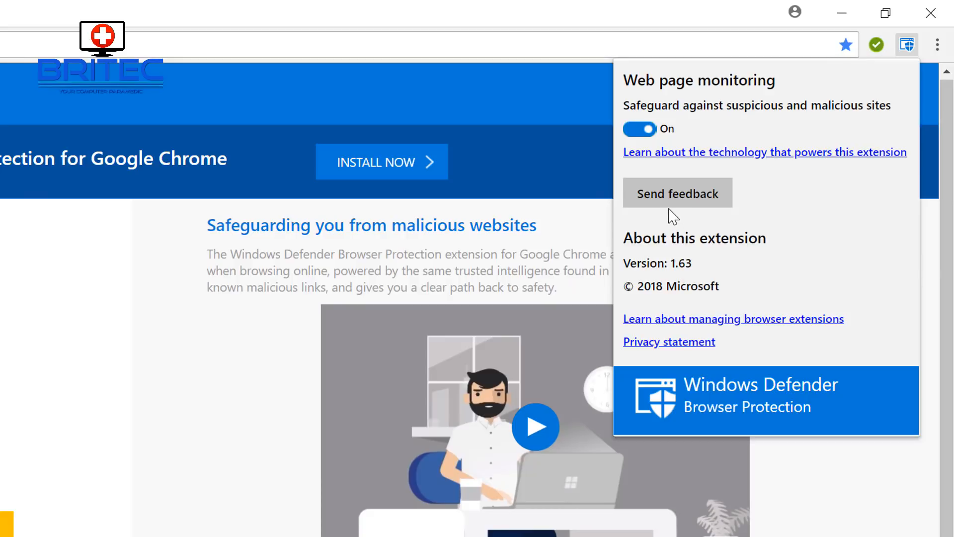
pyautogui.click(732, 318)
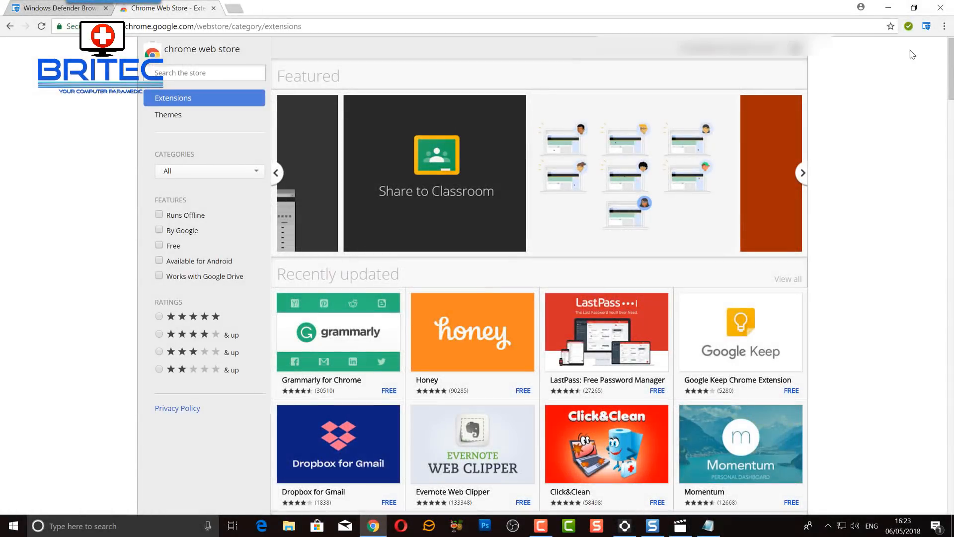
pyautogui.moveTo(932, 44)
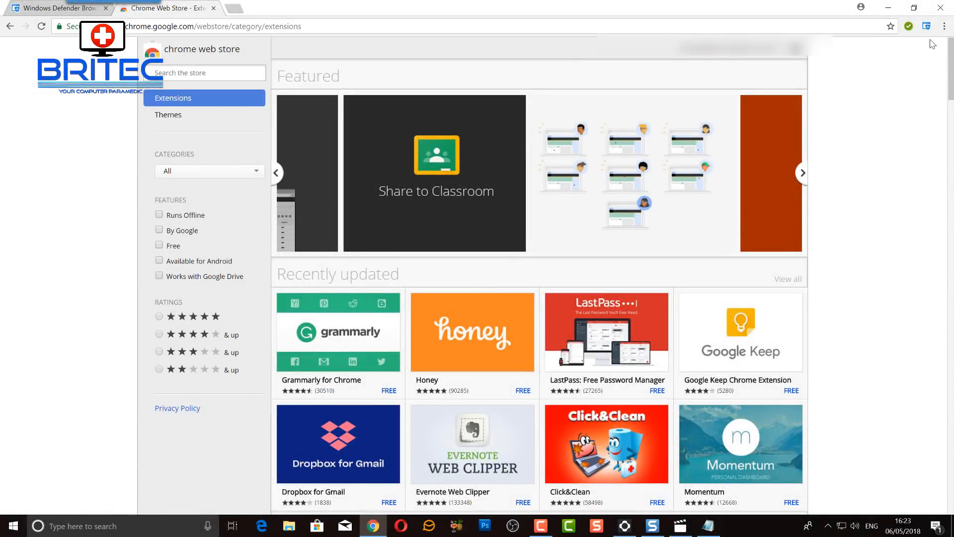
# Step: Reach the Extensions manager via More tools and show Windows Defender Browser Protection's details
pyautogui.click(943, 26)
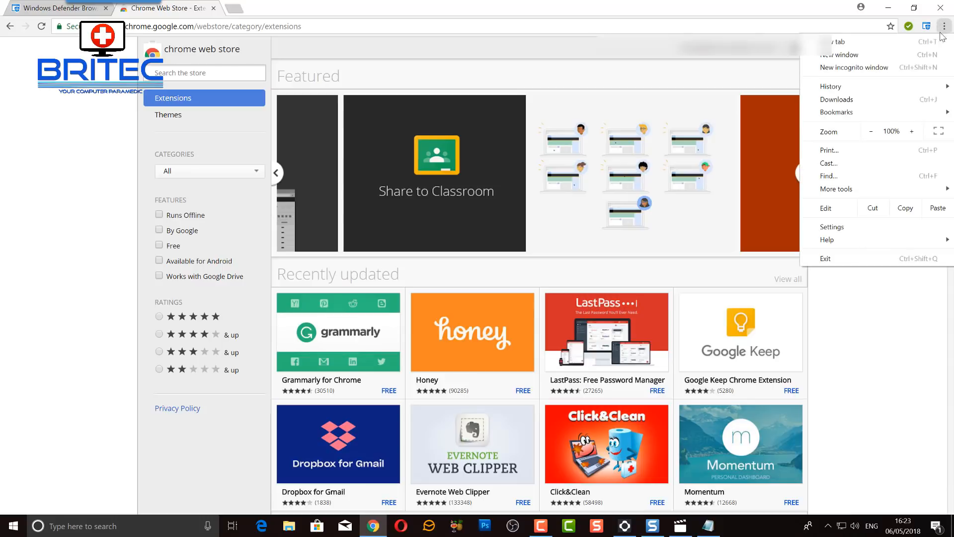
pyautogui.click(836, 189)
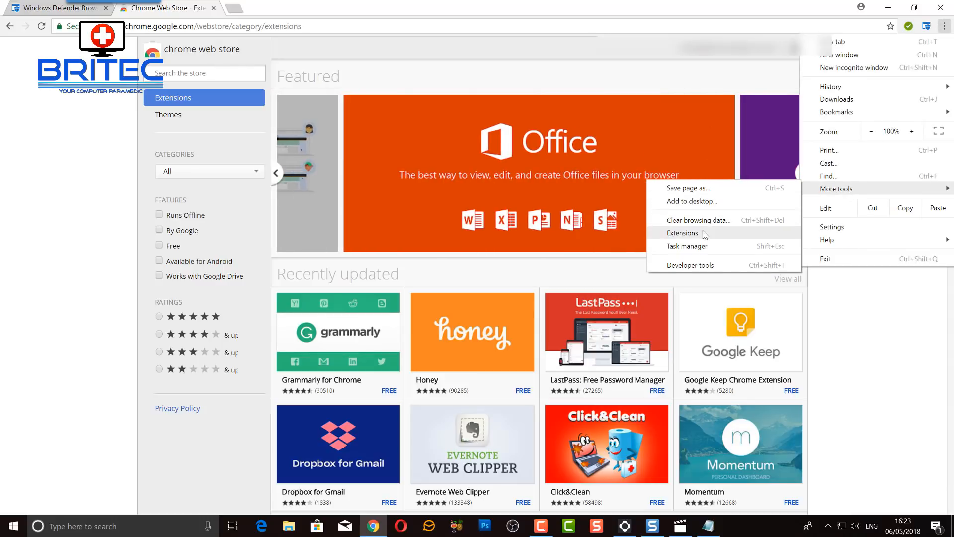
pyautogui.click(682, 232)
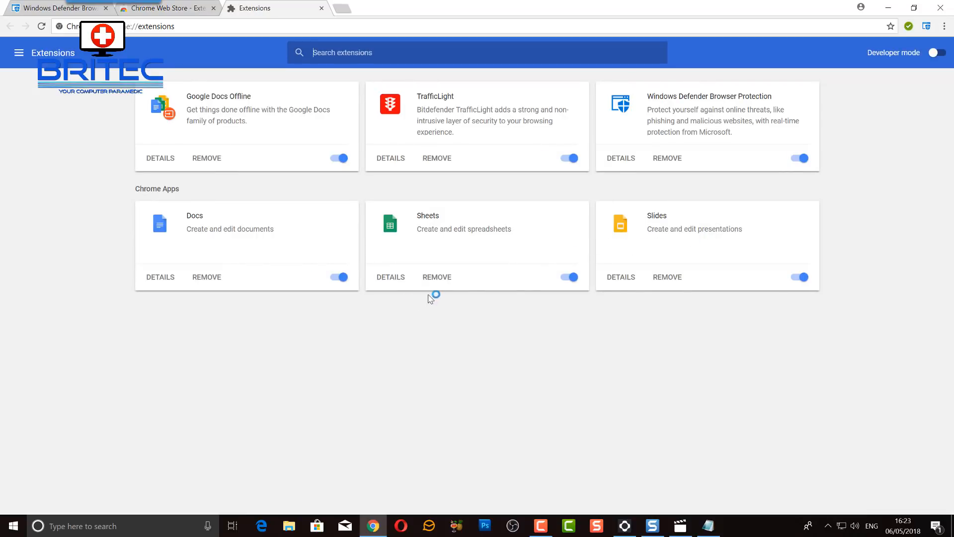
pyautogui.moveTo(620, 166)
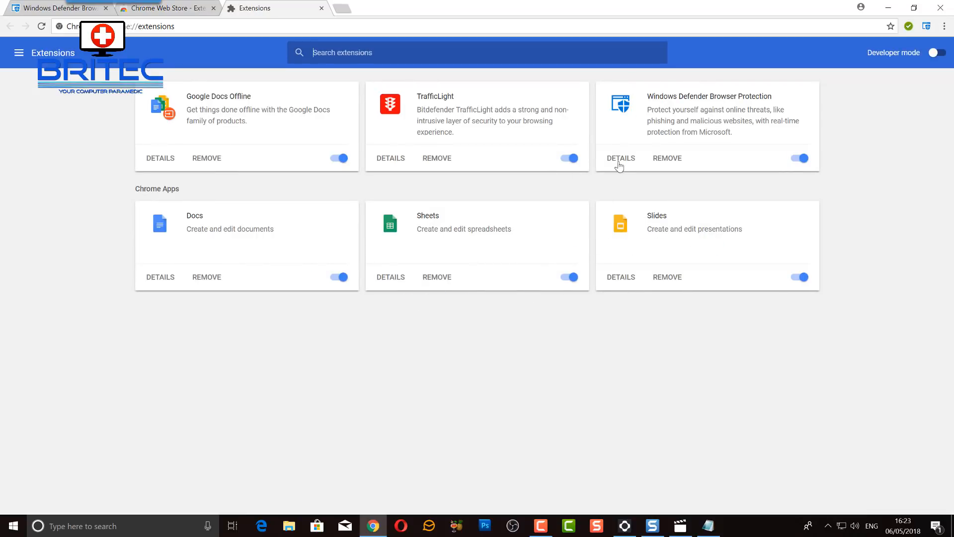
pyautogui.moveTo(623, 162)
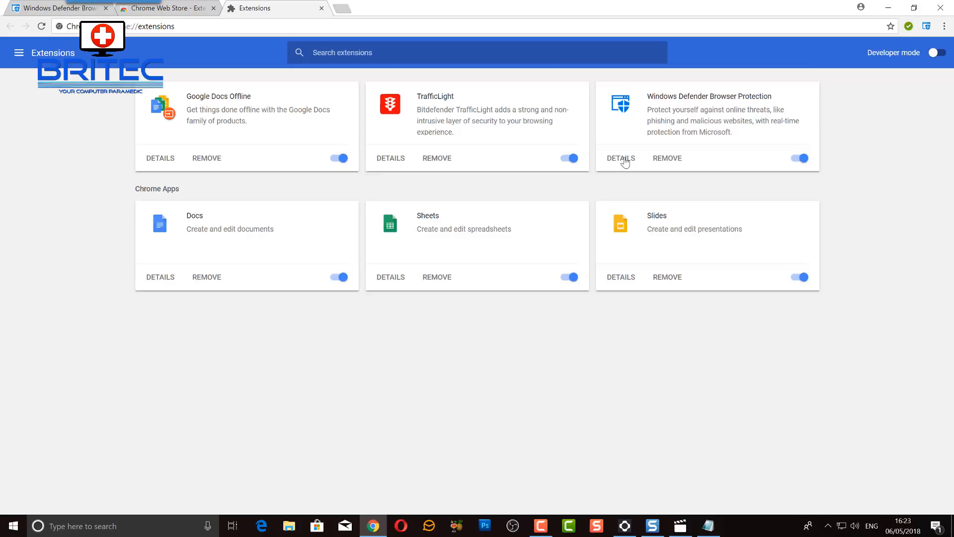
pyautogui.click(621, 157)
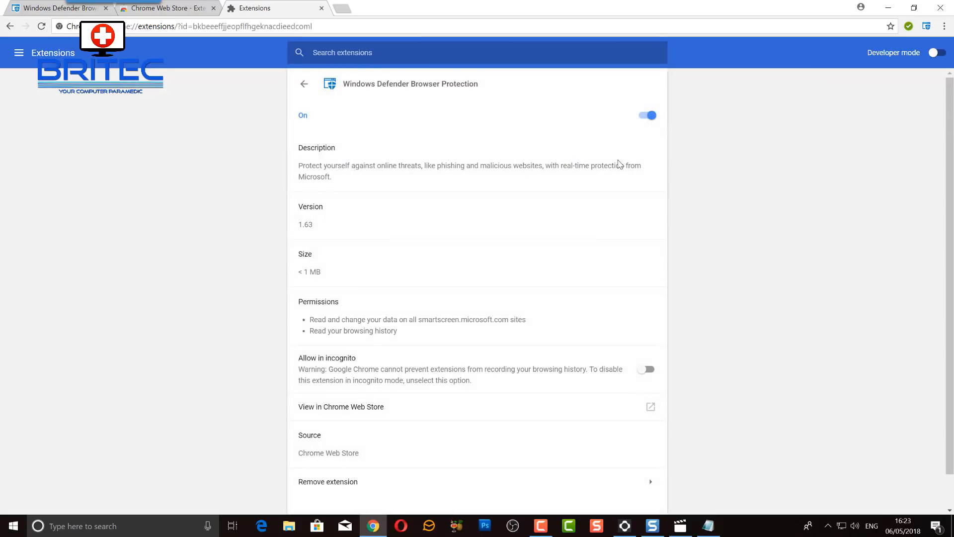
pyautogui.moveTo(349, 169)
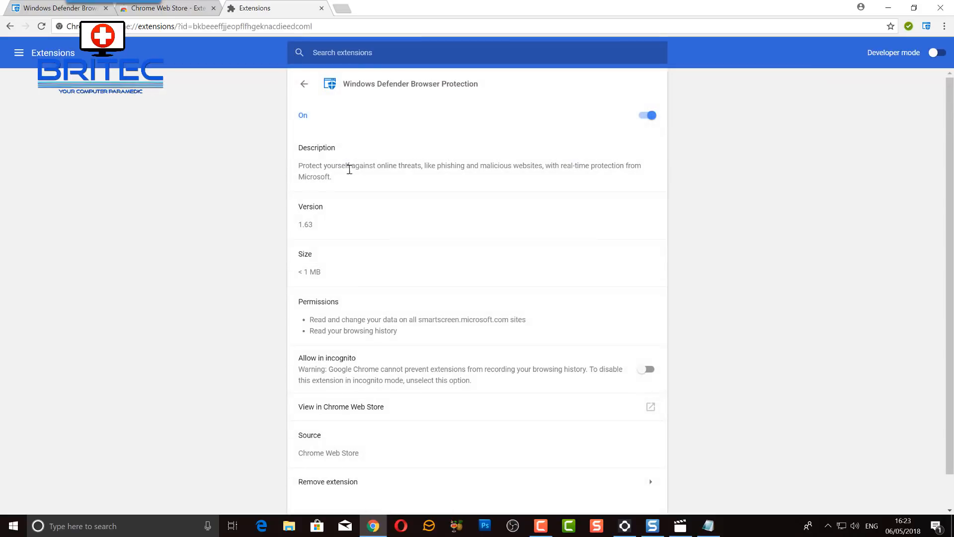
pyautogui.moveTo(629, 291)
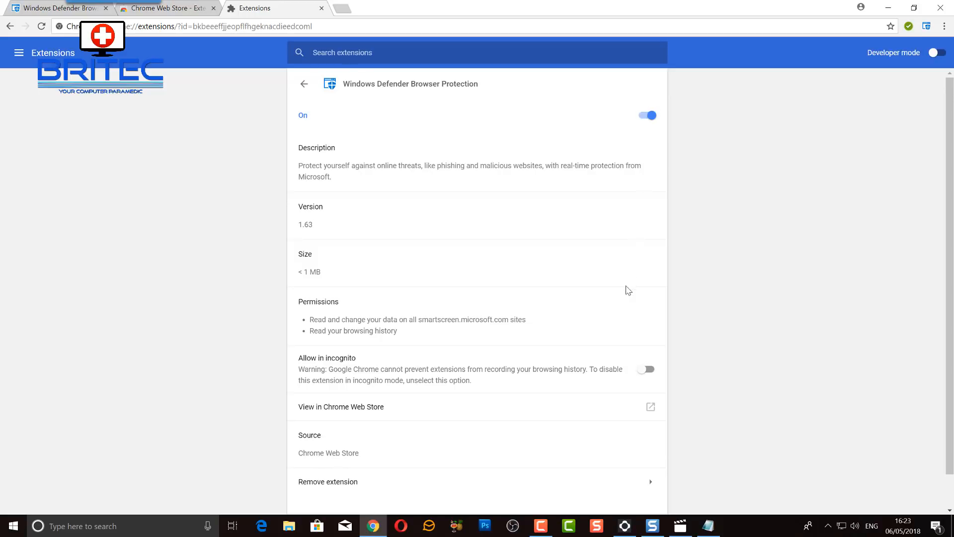
pyautogui.moveTo(643, 376)
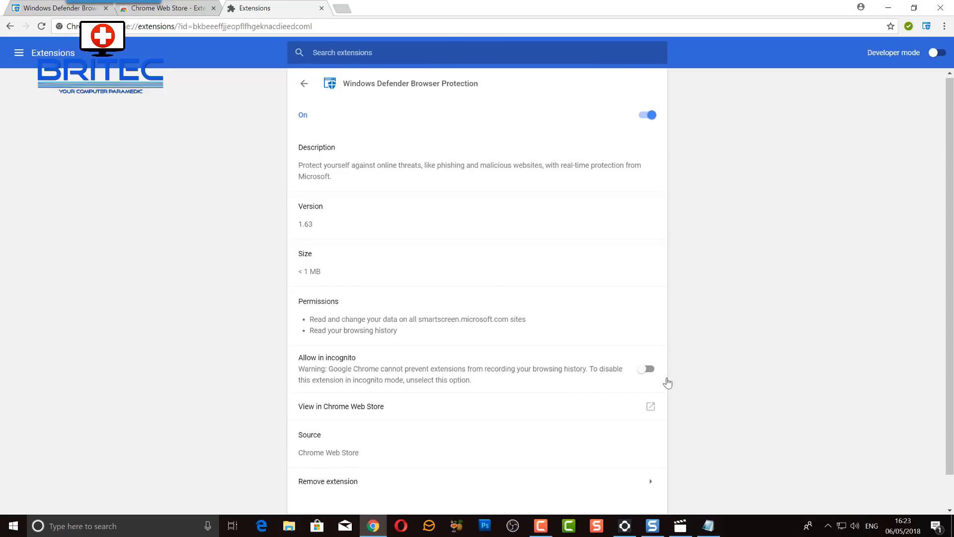
pyautogui.scroll(-3)
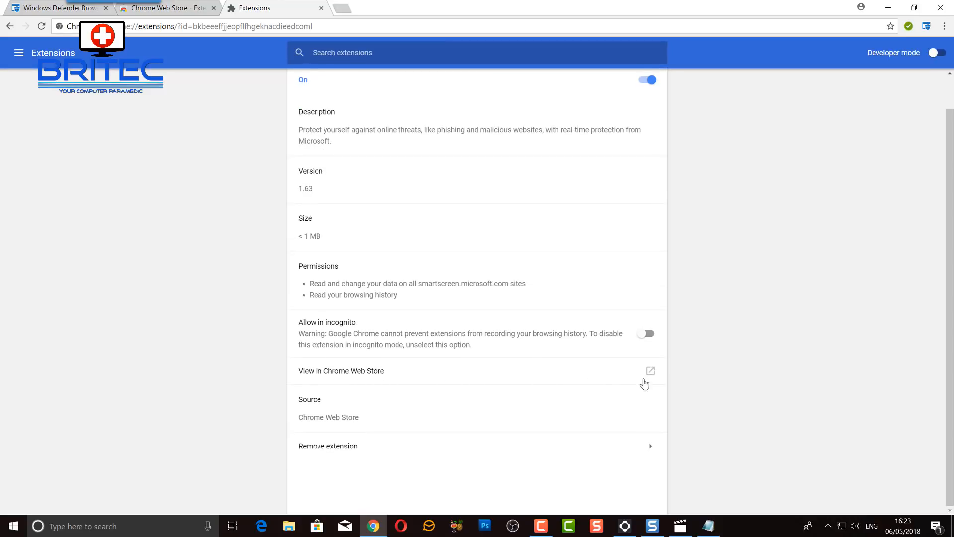
pyautogui.moveTo(888, 6)
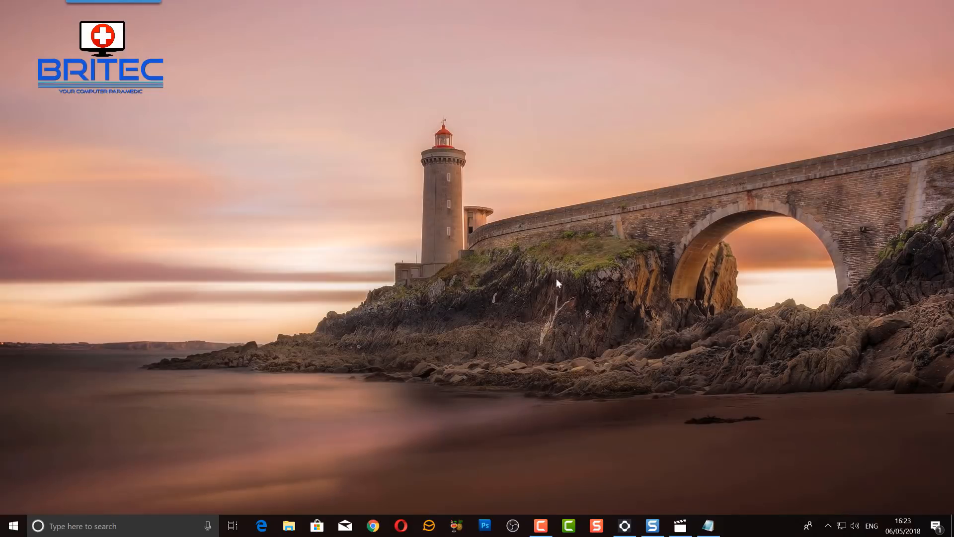
pyautogui.moveTo(520, 308)
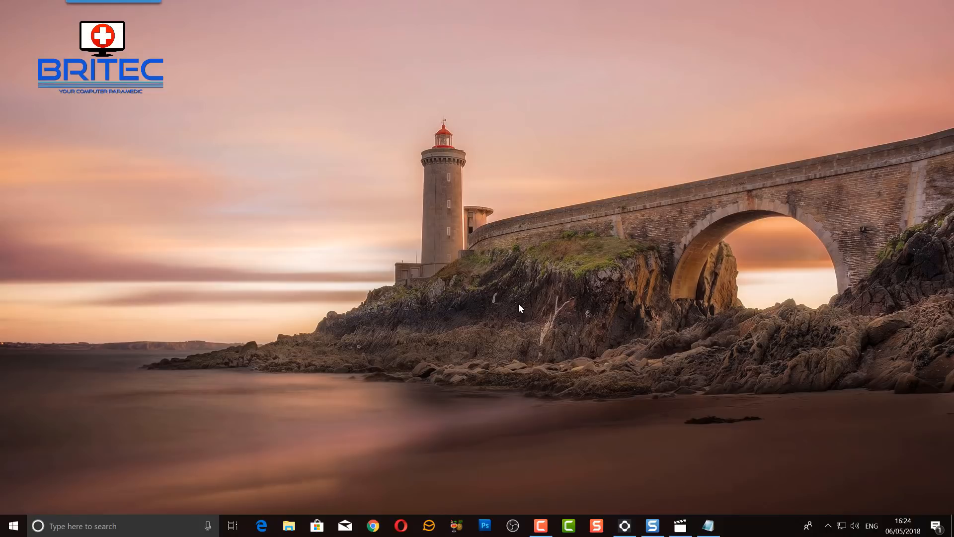
pyautogui.moveTo(521, 391)
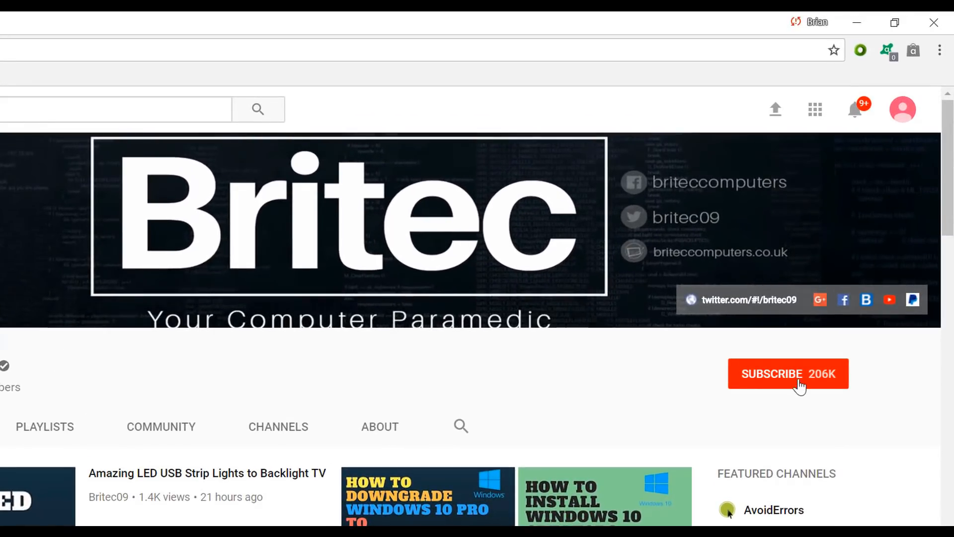
# Step: Subscribe to the Britec YouTube channel
pyautogui.click(788, 373)
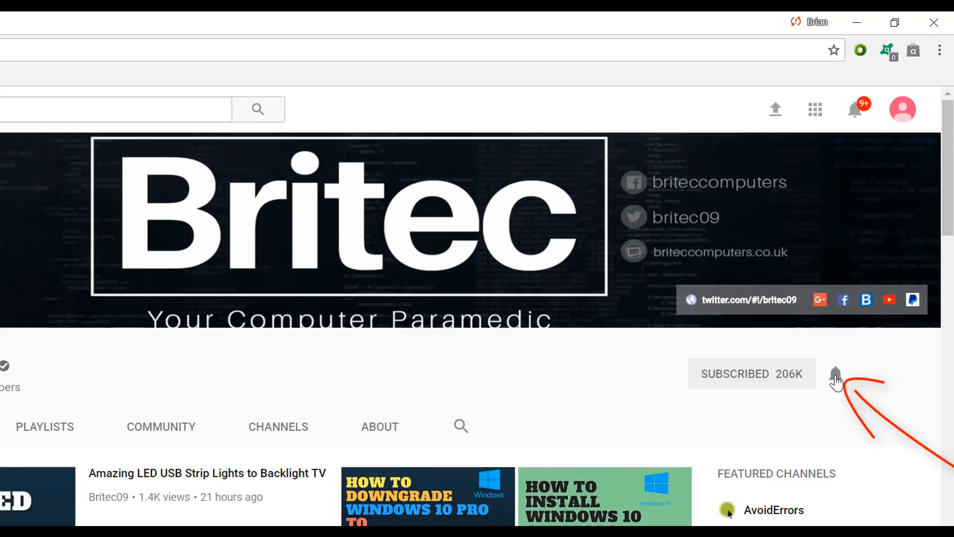
pyautogui.moveTo(830, 408)
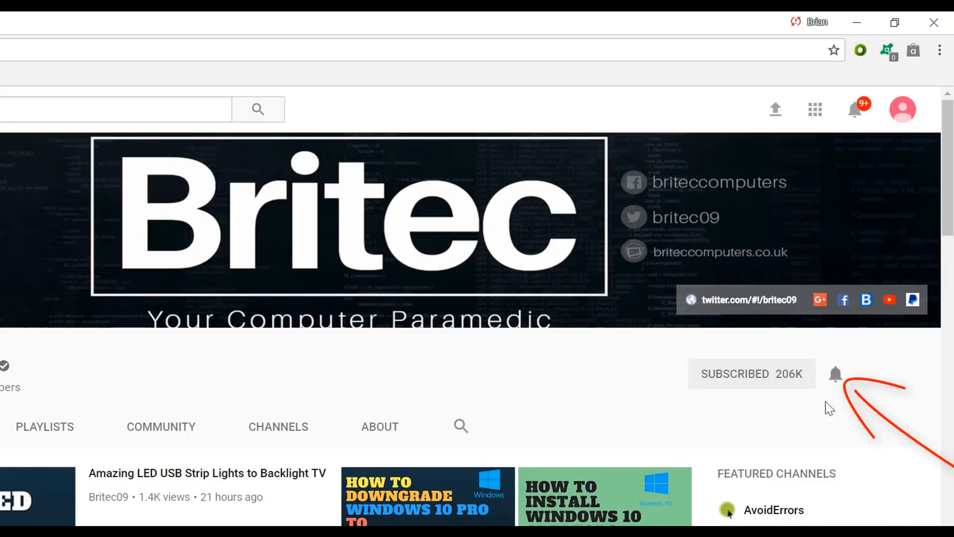